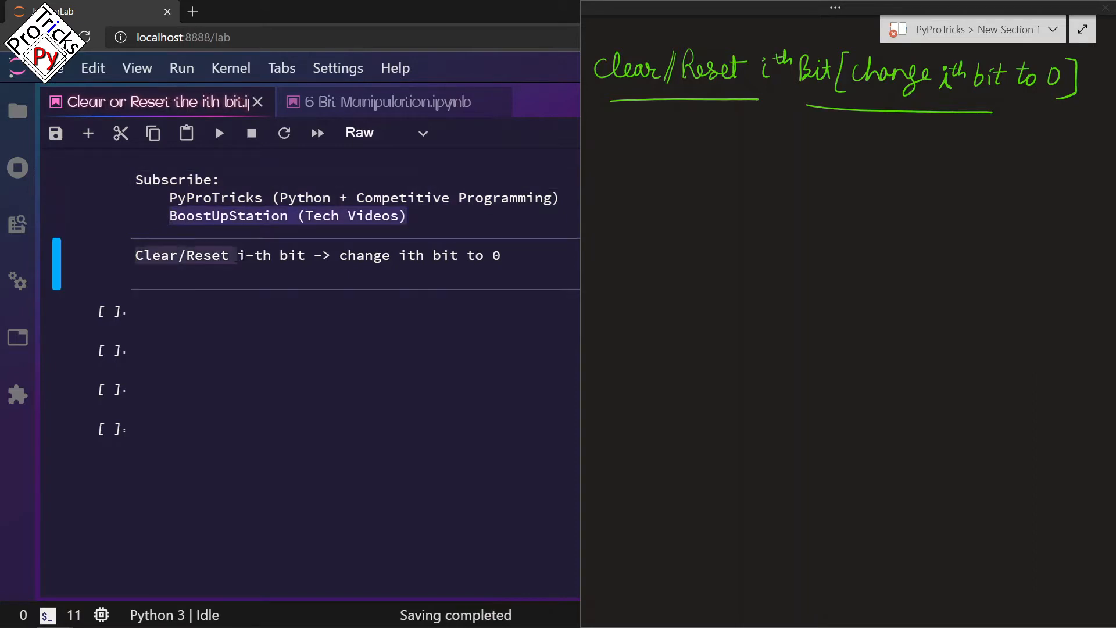
- Handwrite x = 13 as 1101 with bit indices, mark bit 2 and write the answer 1001
double_click(364, 255)
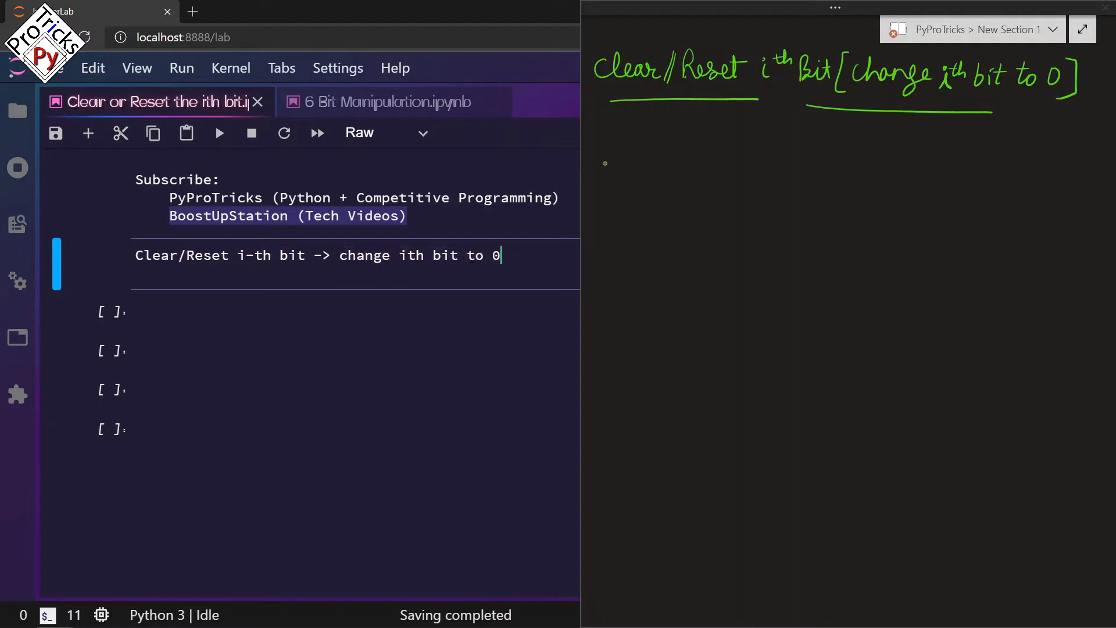
drag(603, 153, 614, 157)
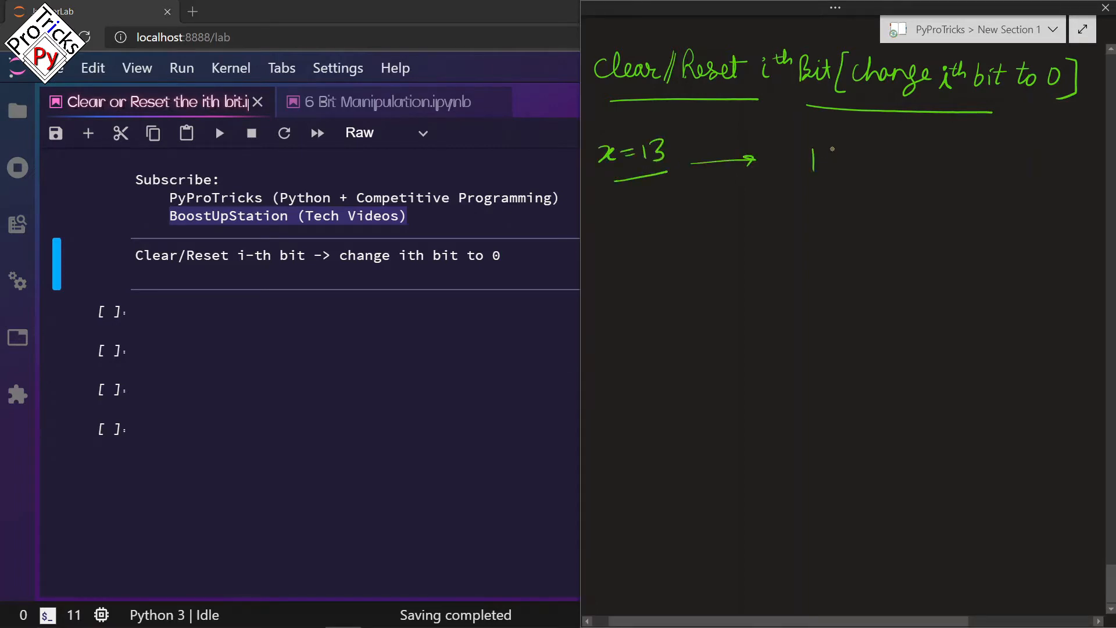
drag(825, 161, 879, 160)
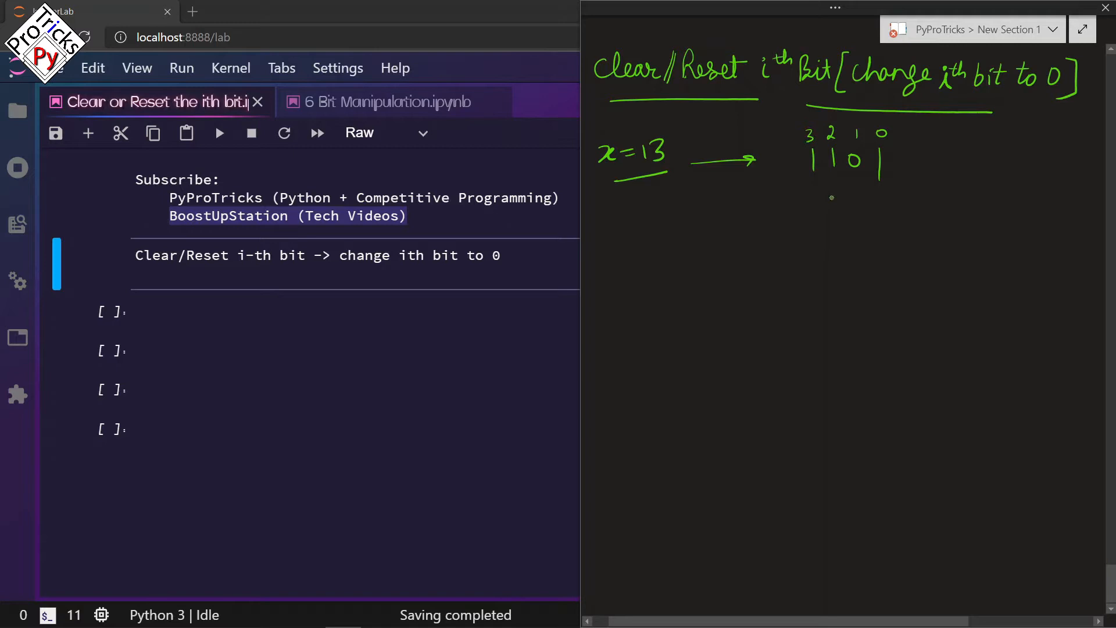
drag(839, 214, 839, 189)
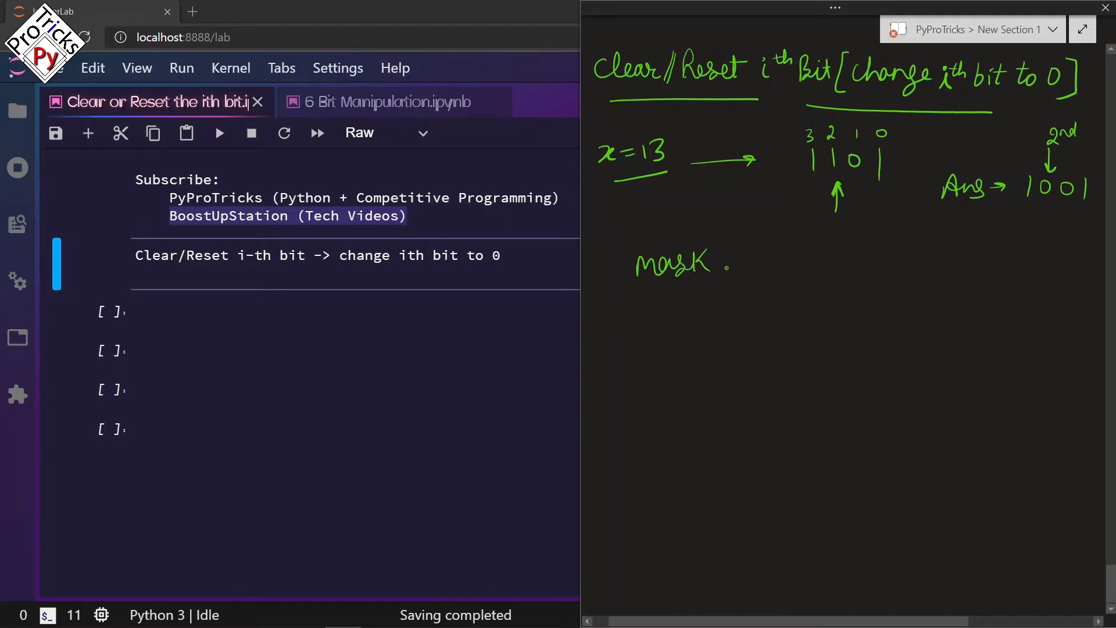
- Handwrite mask 1011 with 'ith = 0, all other bits = 1' and x & mask = 1001
drag(758, 263, 791, 268)
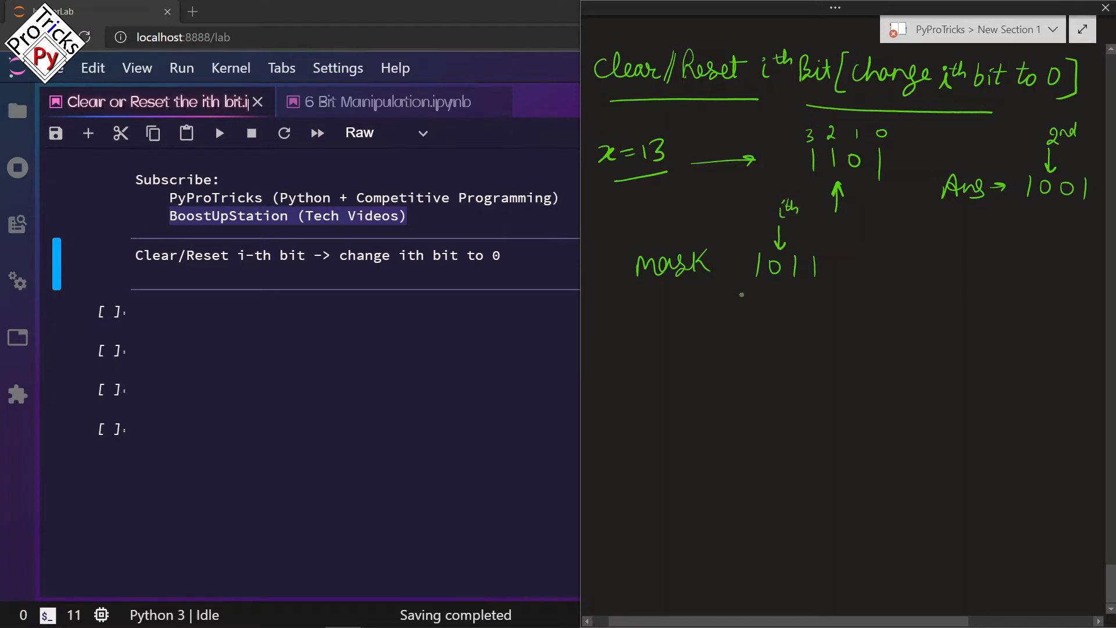
drag(741, 294, 836, 295)
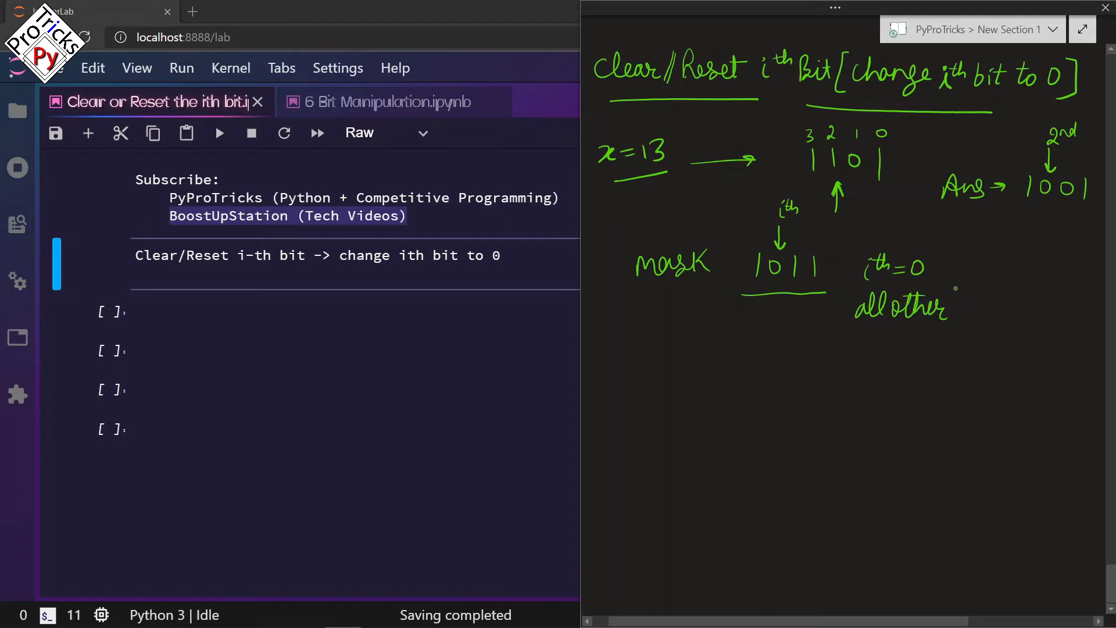
text(bits = 1)
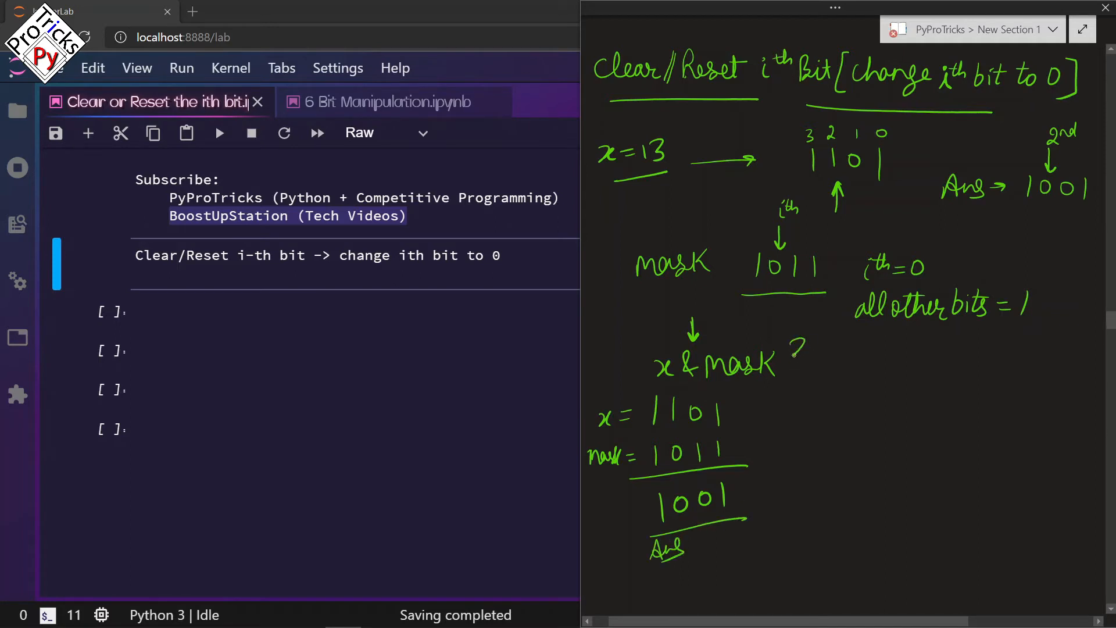
- Handwrite mask = 1<<i, mask = ~mask, circle index 2 and derive 00000100 then boxed 11111011
drag(755, 385, 790, 388)
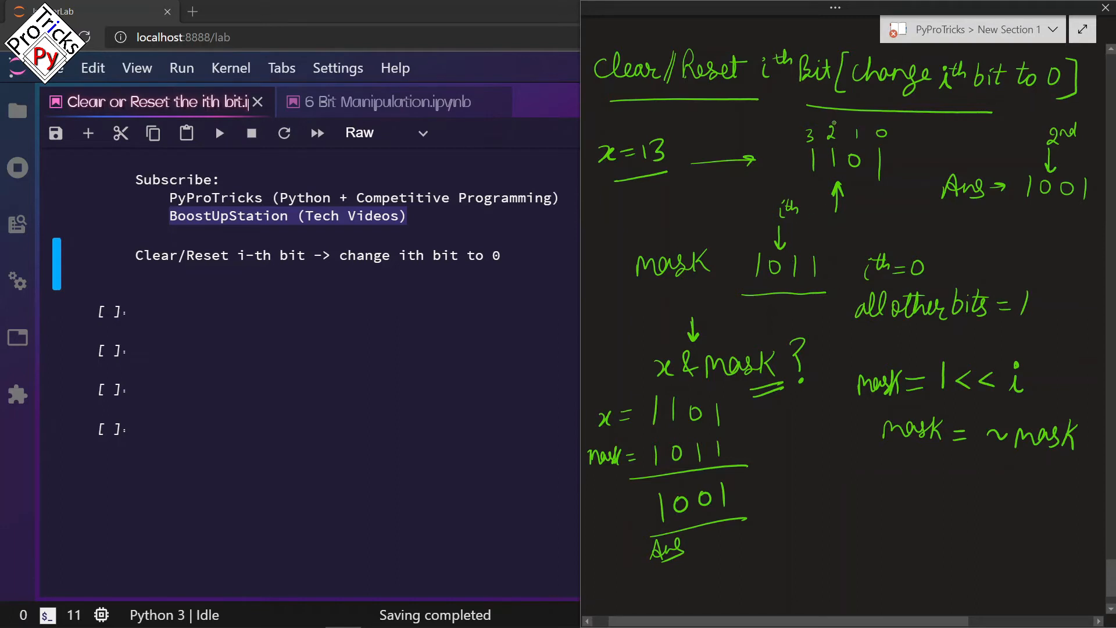
drag(819, 132, 839, 131)
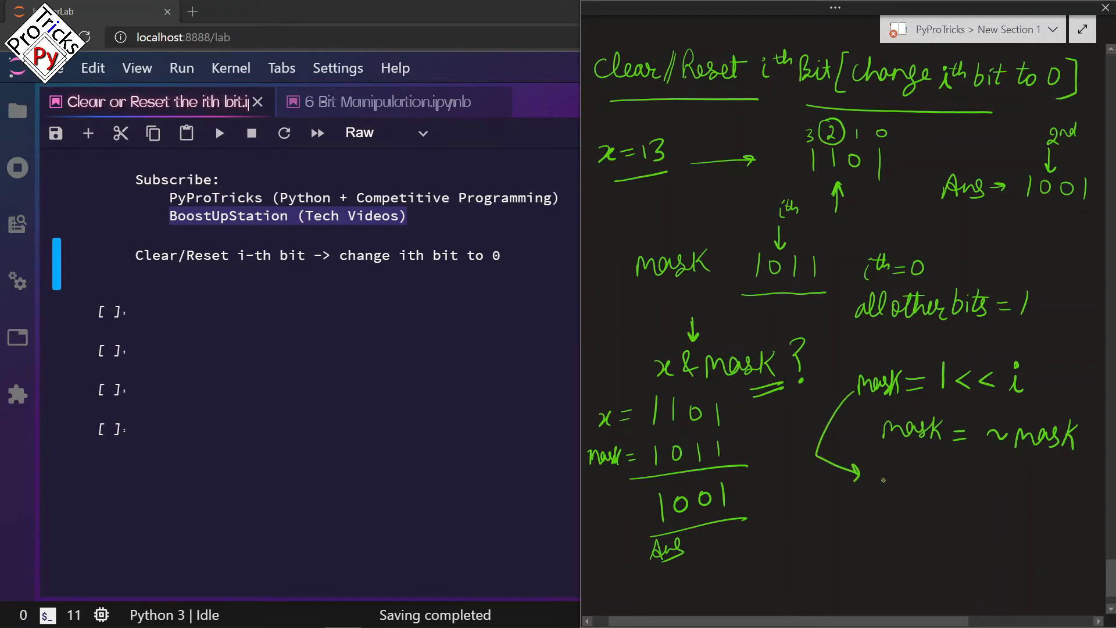
drag(876, 487, 929, 488)
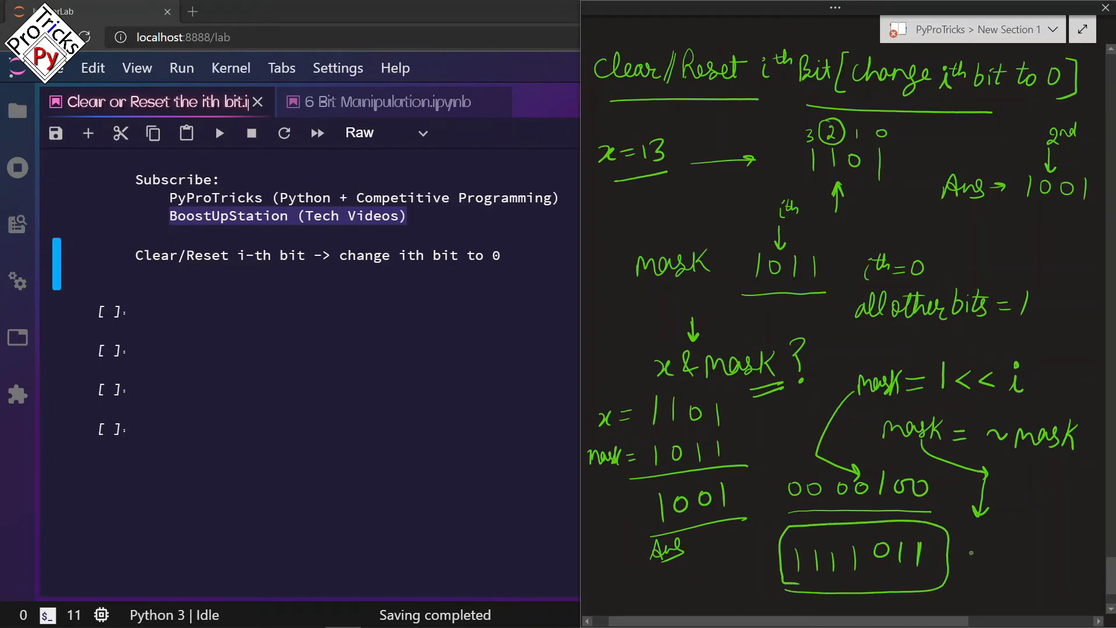
- Label the boxed 11111011 as mask, arrow it to x and zero-pad x's binary form
text(mask)
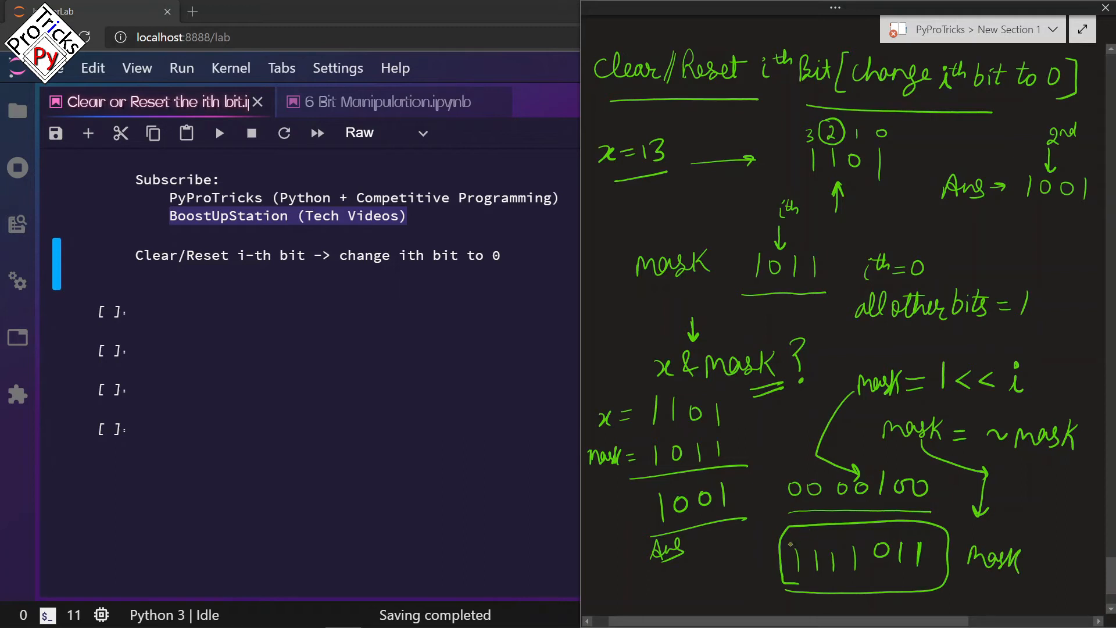
drag(779, 544, 748, 413)
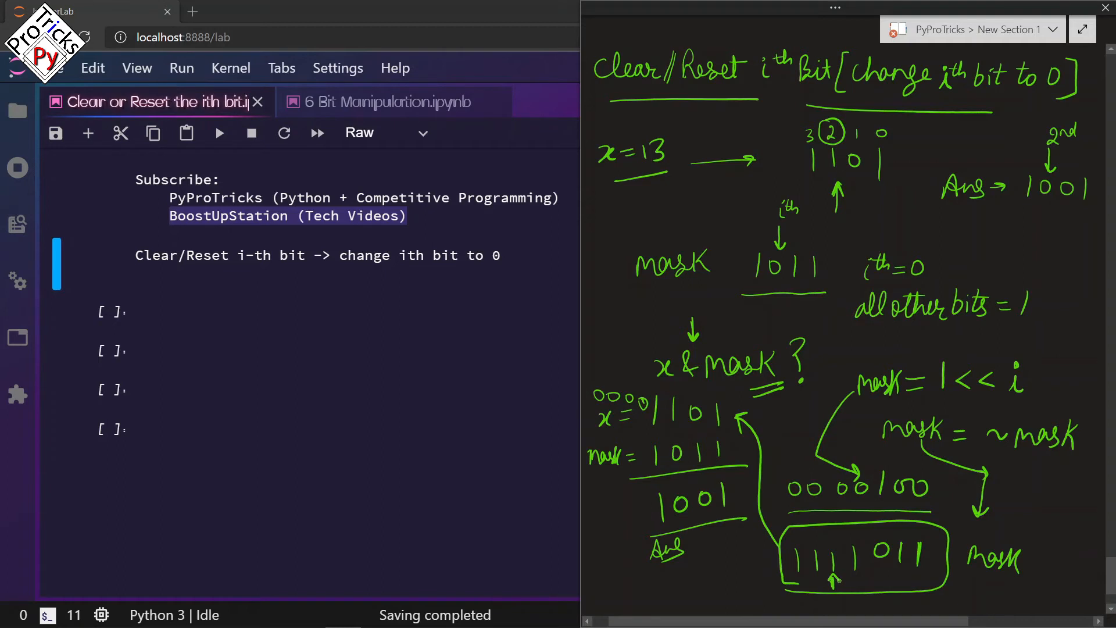
scroll(down, 3)
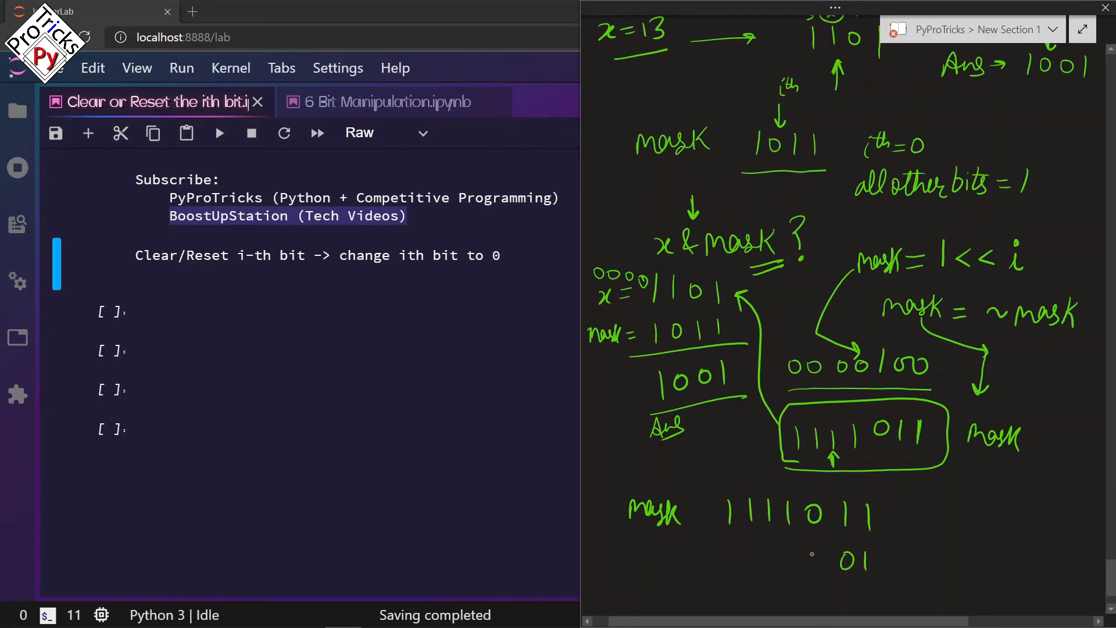
- Handwrite 11111011 AND 00001101 = 00001001, box 1001 and mark it as 9
drag(775, 563, 833, 563)
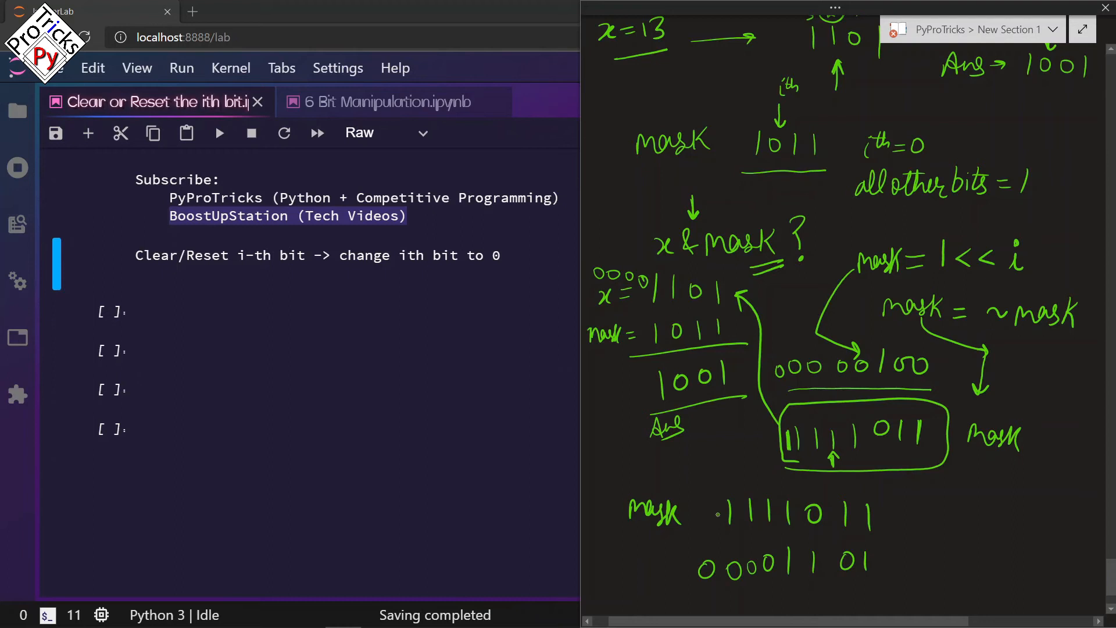
drag(701, 580, 836, 573)
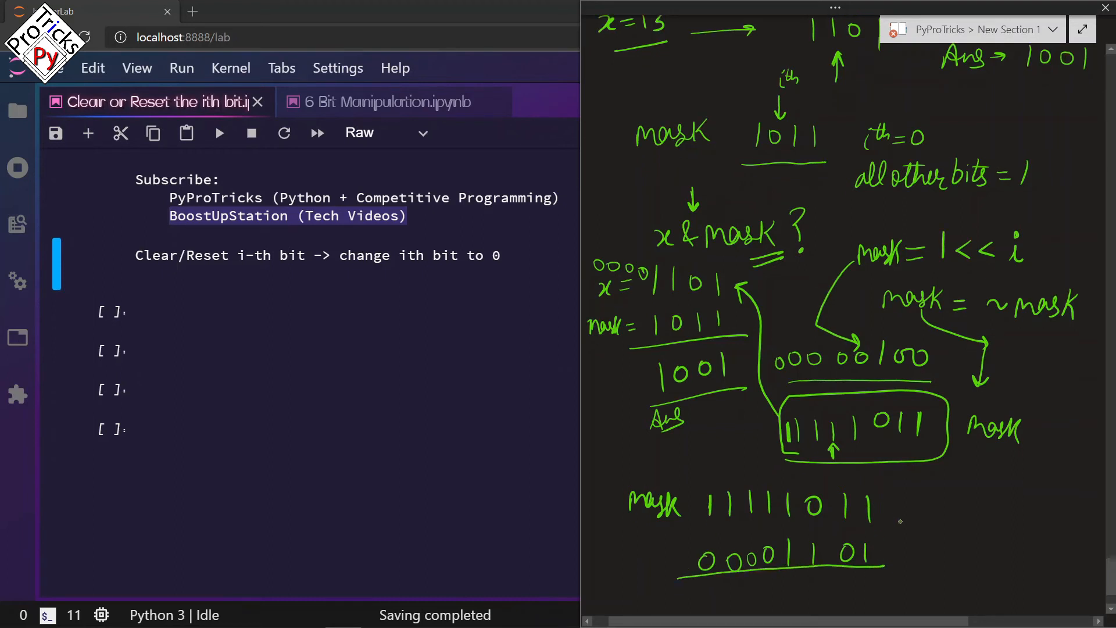
scroll(down, 3)
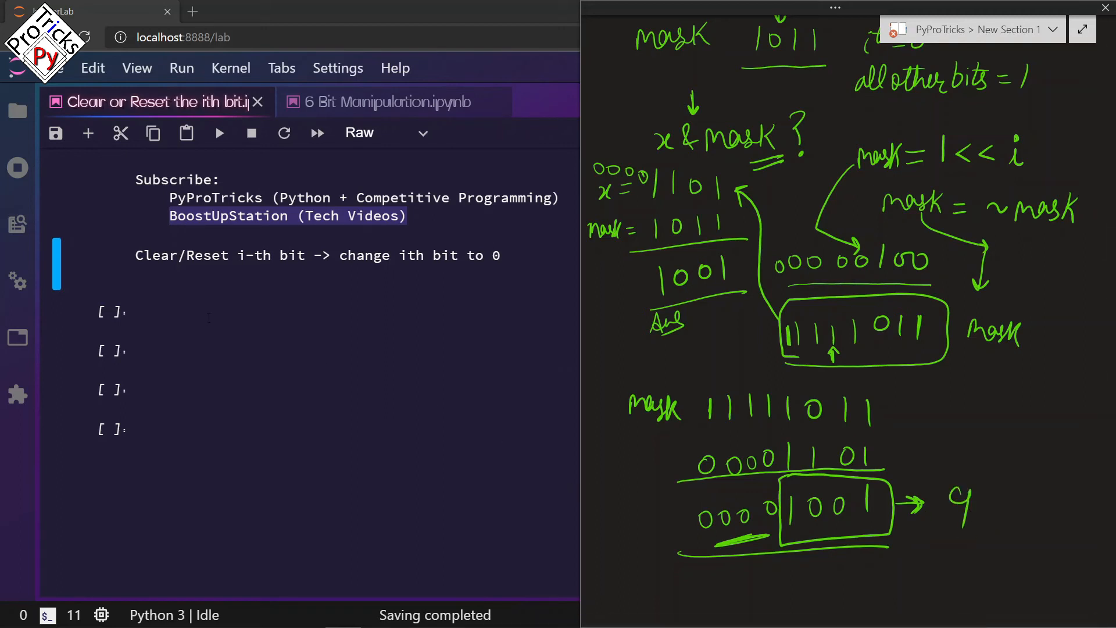
- Write clearIthBit(num, i) with mask = ~(1 << i), num & mask, and run print(clearIthBit(13, 2)) giving 9
text(def clear)
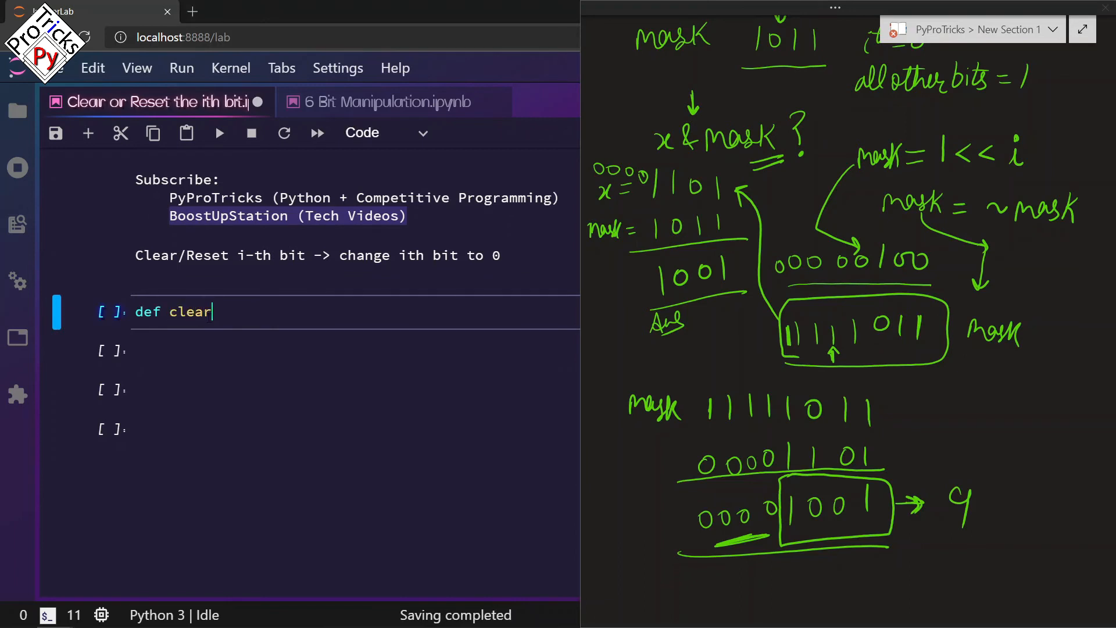
text(IthBit())
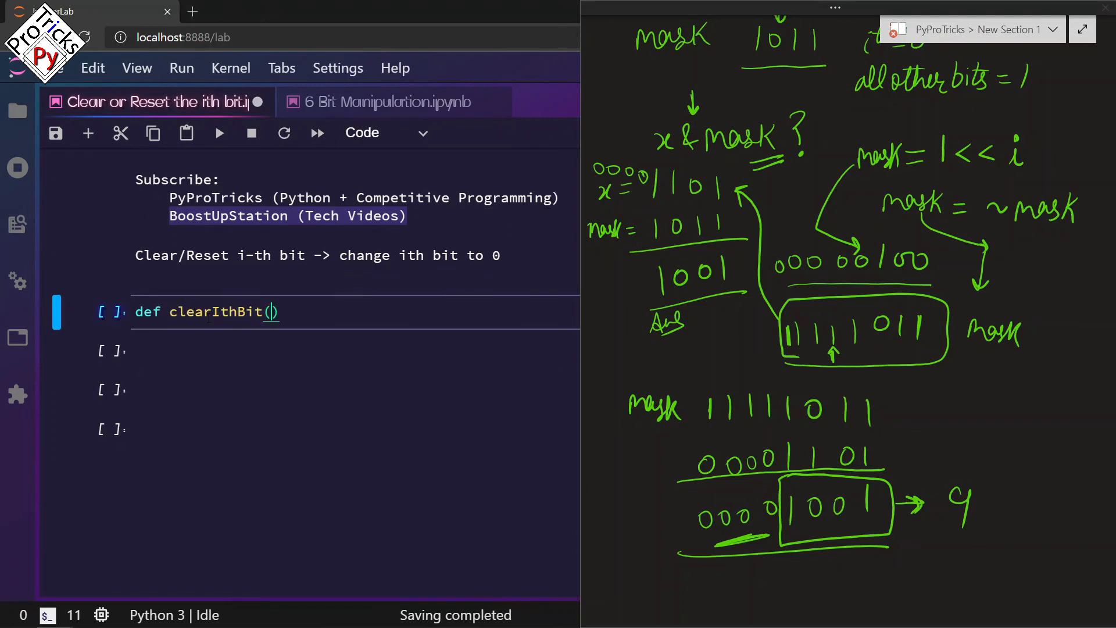
text(num, i)
text(mask = 1 <<)
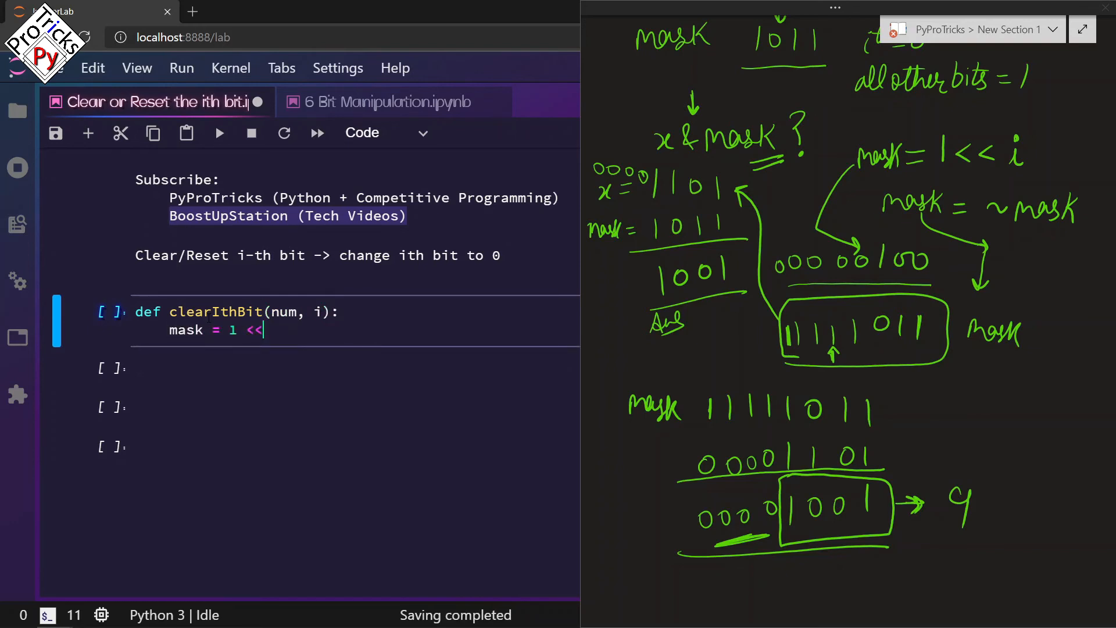
text(i)
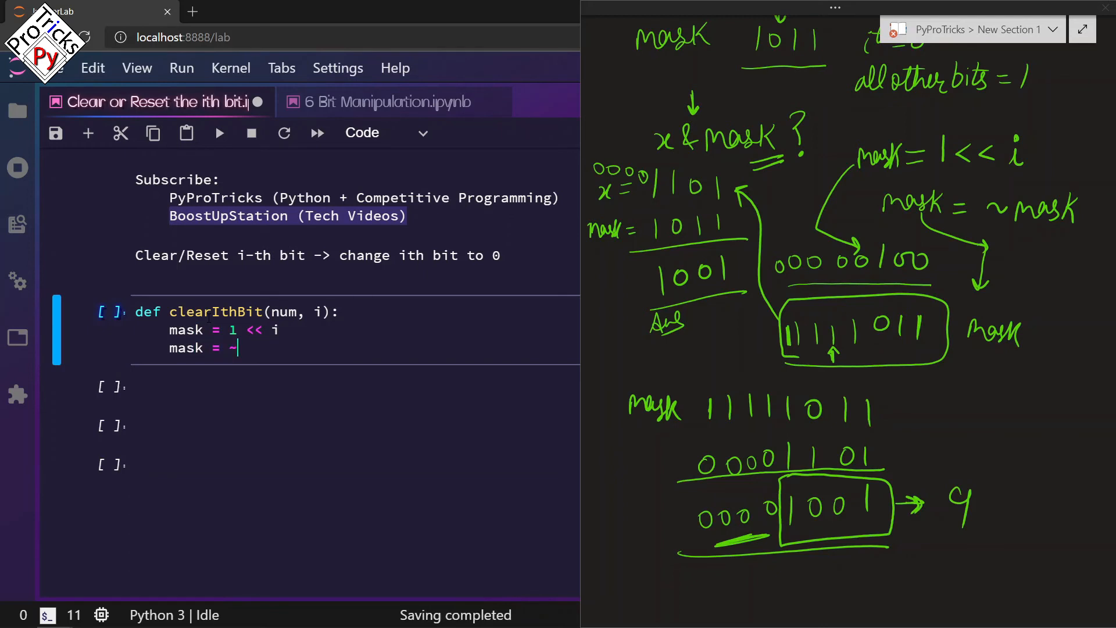
text(mask)
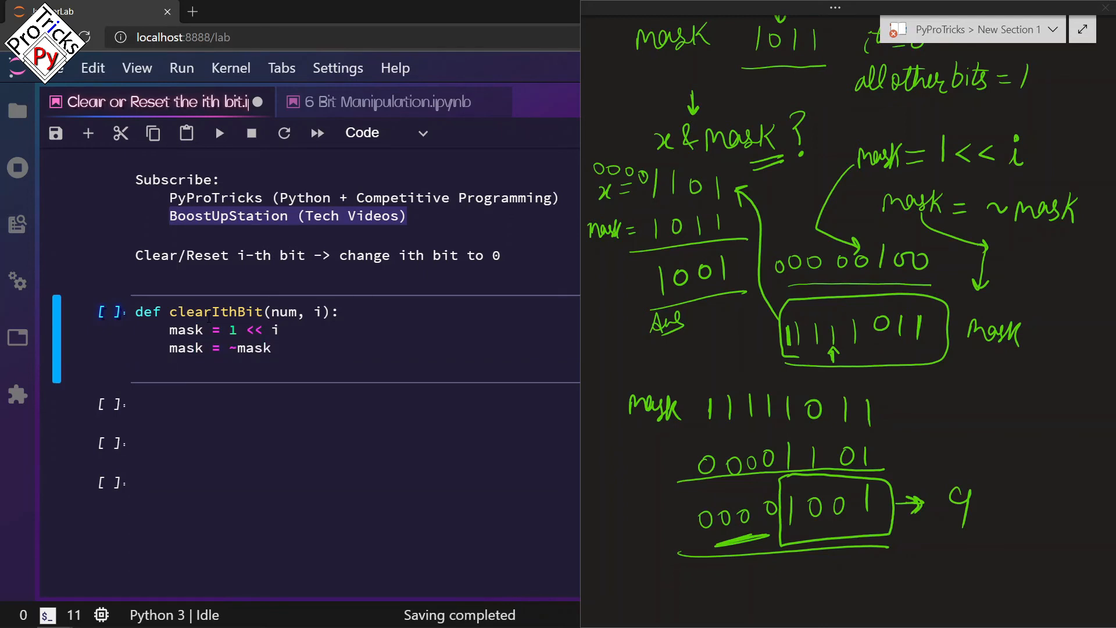
text(num =)
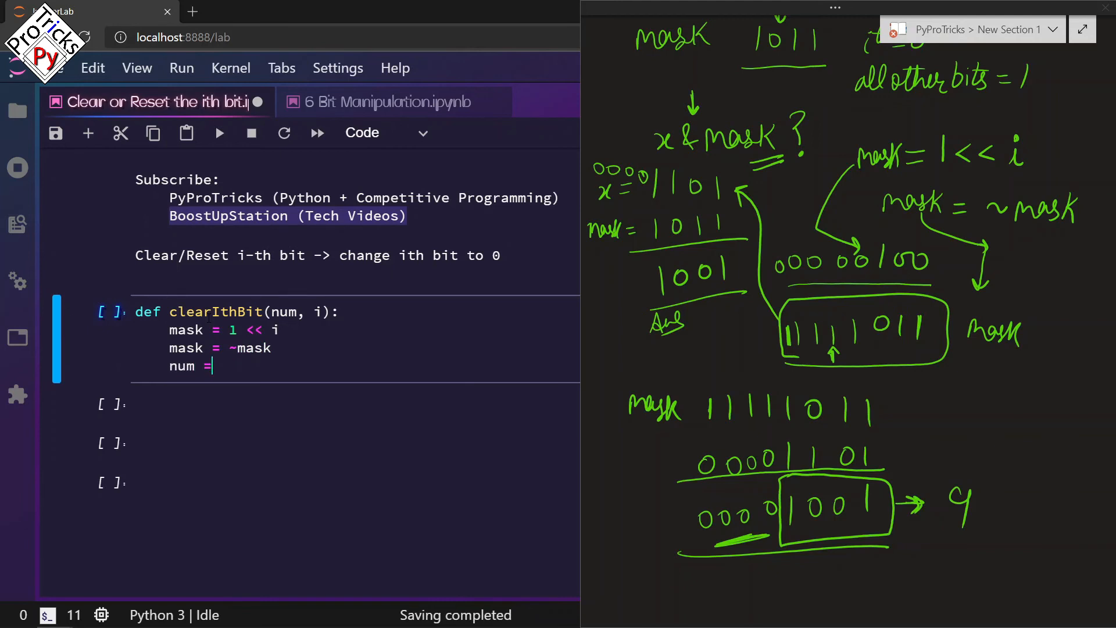
text(num & m)
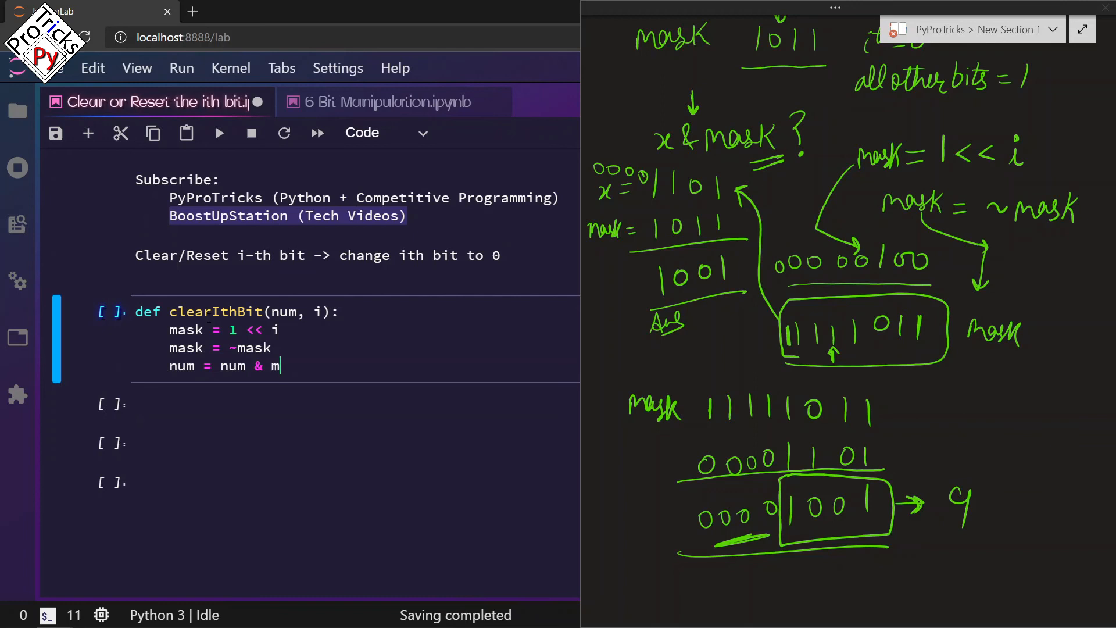
text(ask)
text(print()
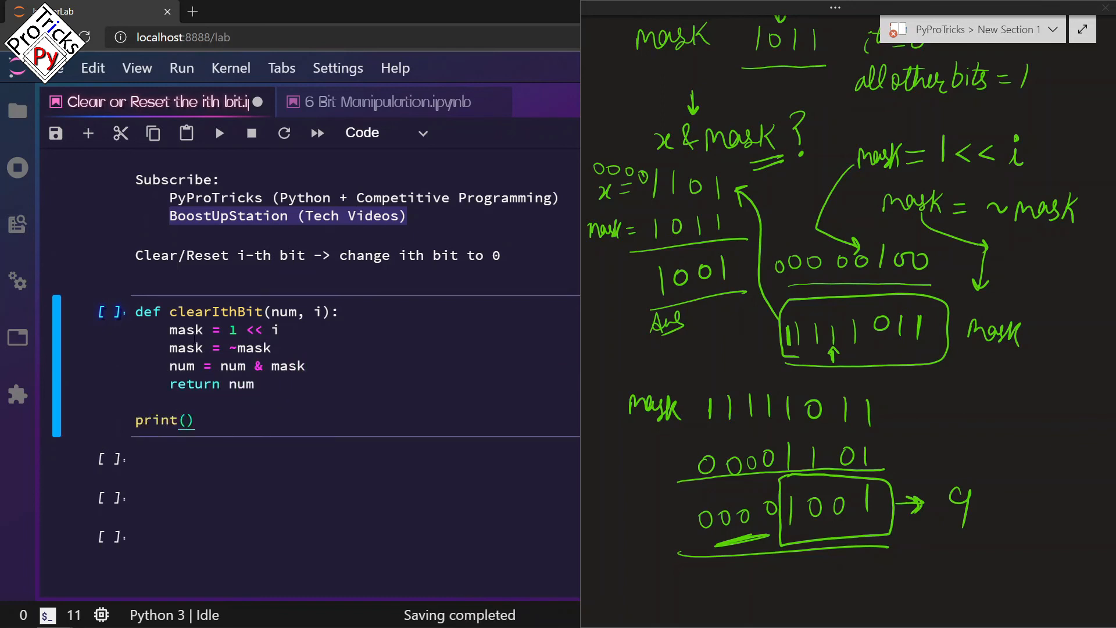
text(clearIthBi)
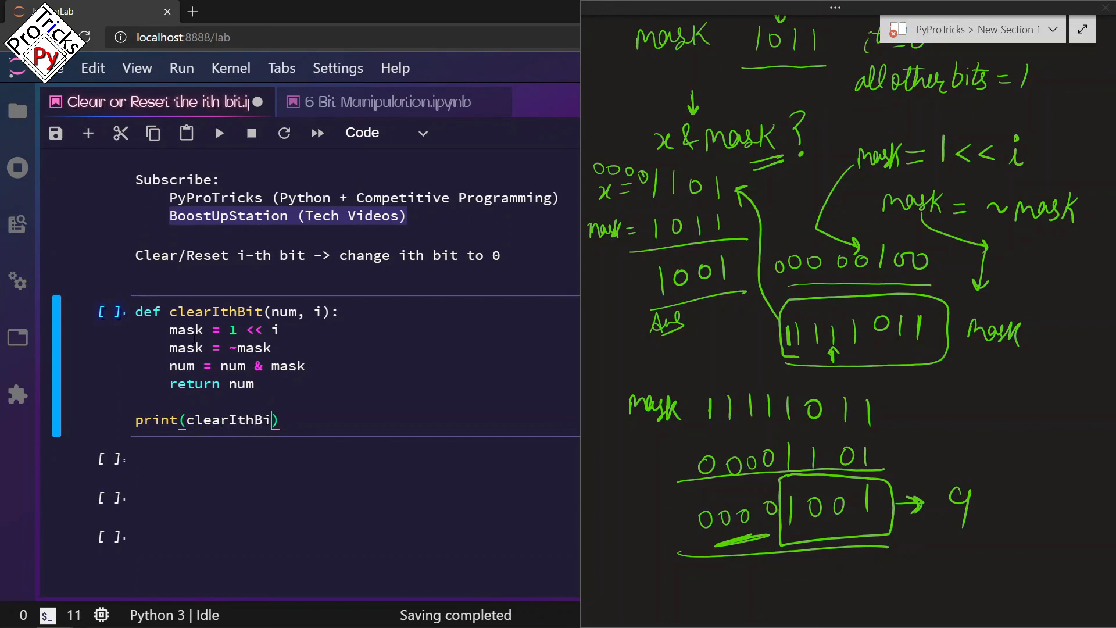
text(13,)
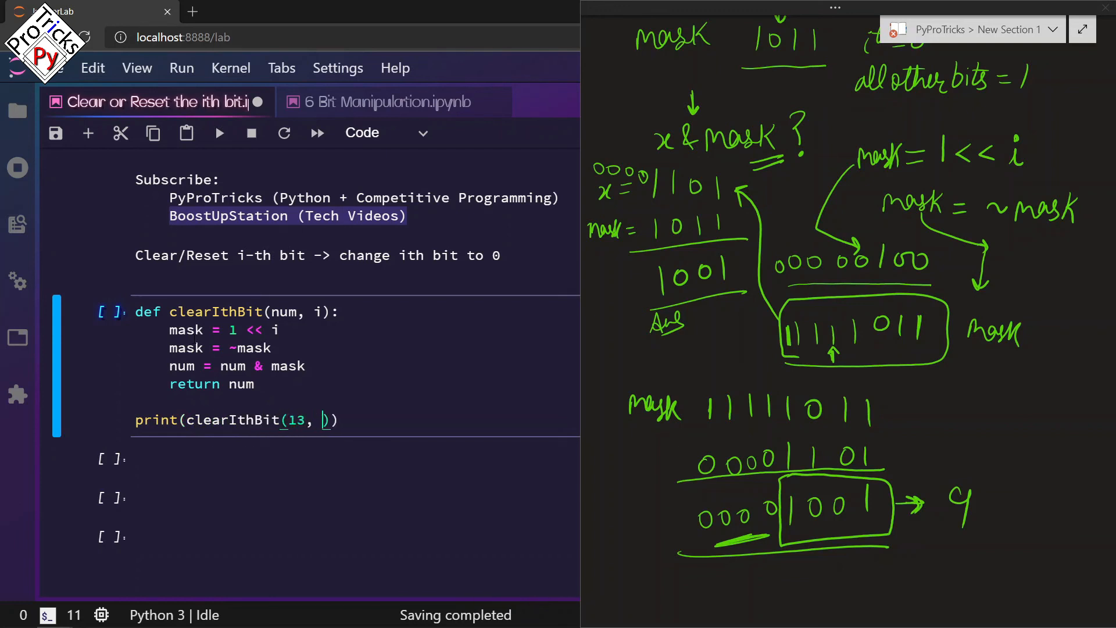
text(2)
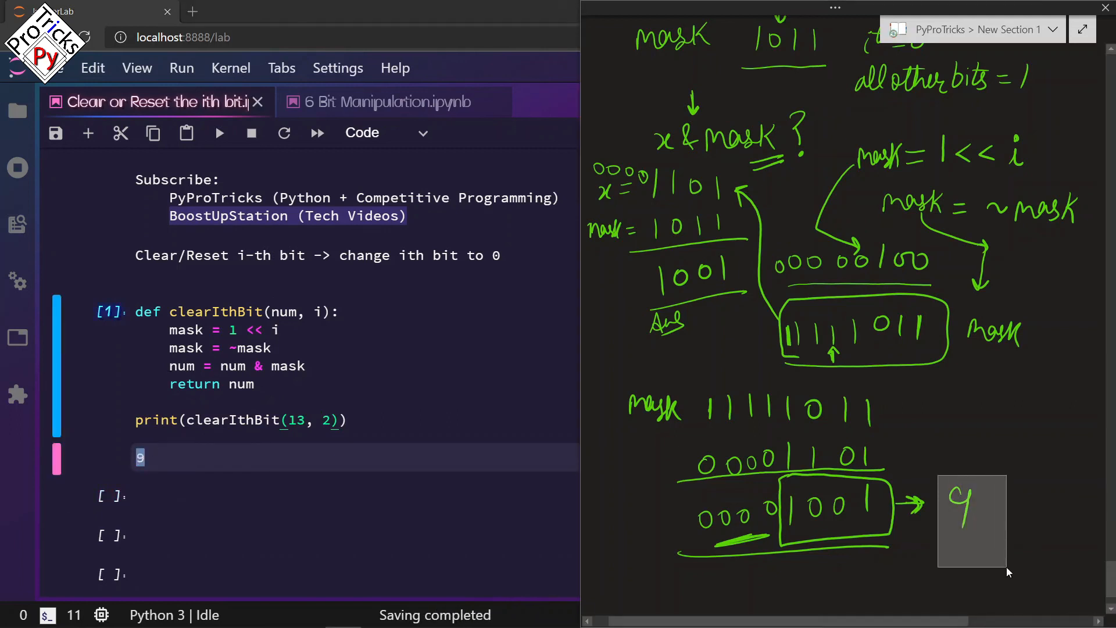
click(391, 133)
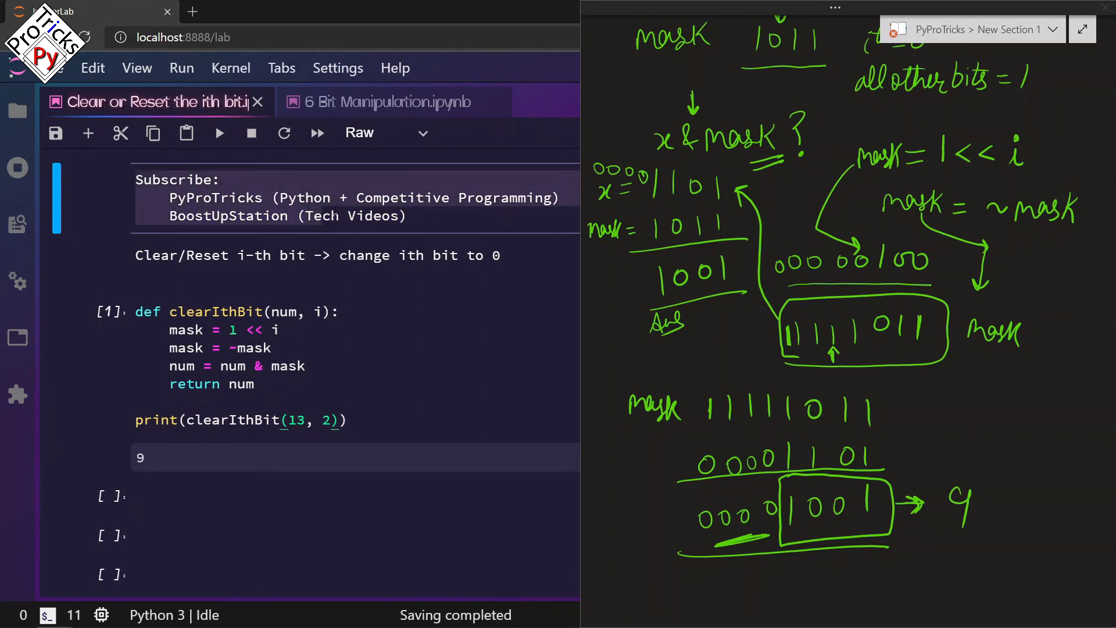
double_click(360, 216)
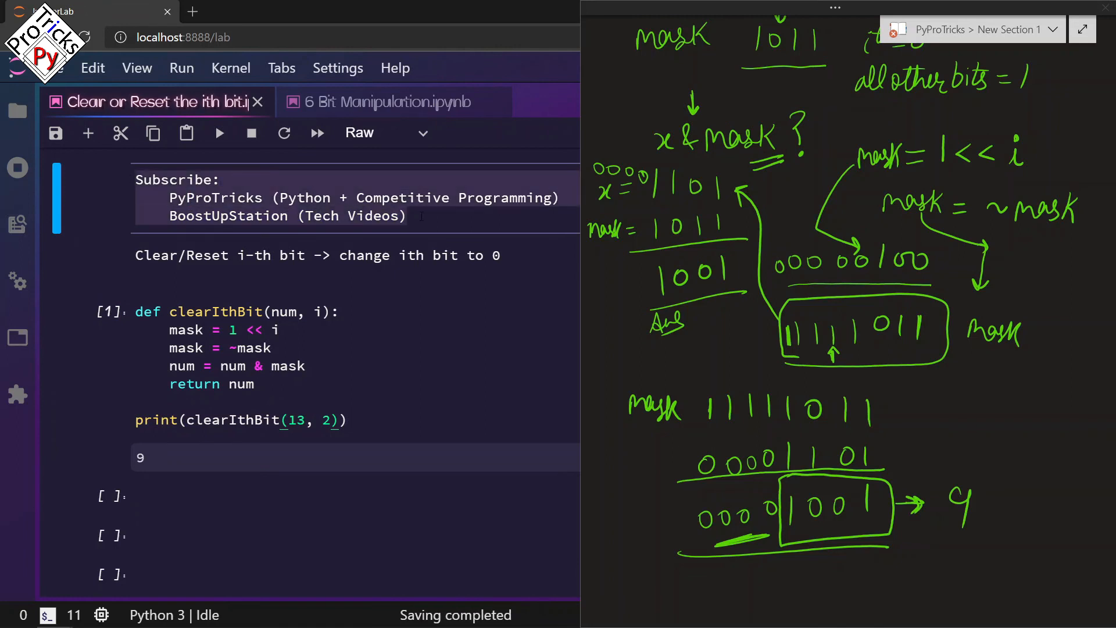